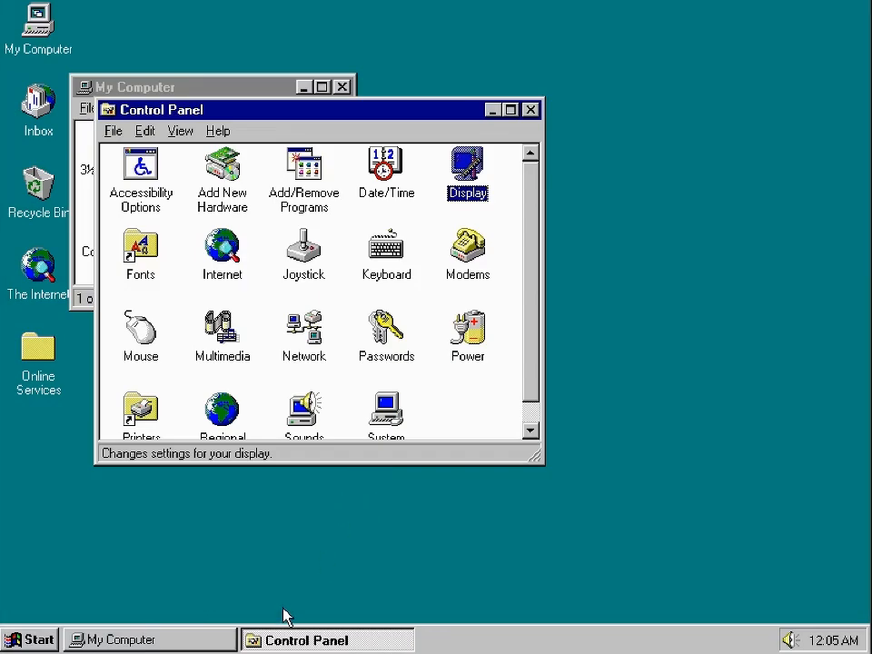
{"action": "mouse_move", "coordinate": [378, 567]}
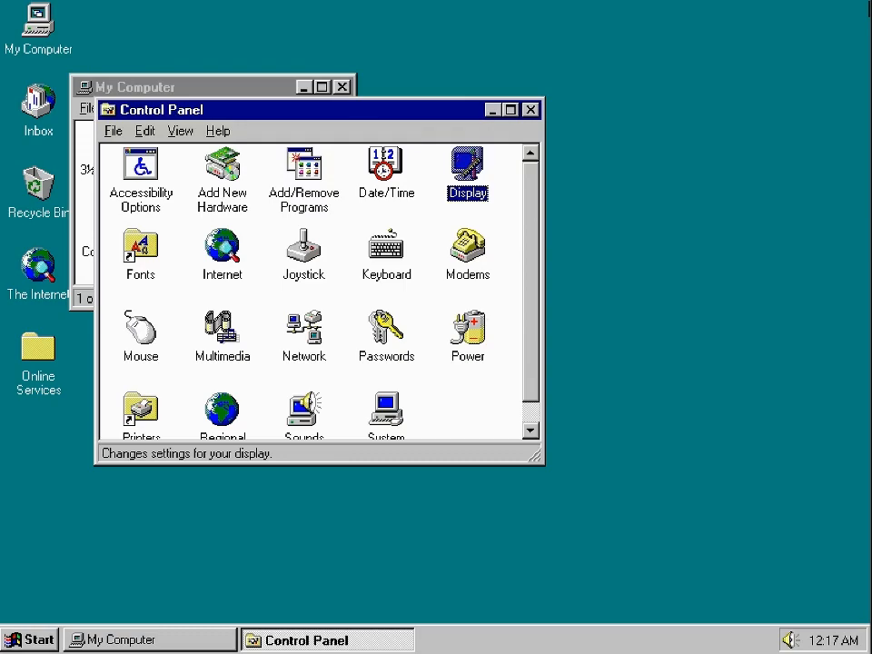
{"action": "mouse_move", "coordinate": [7, 567]}
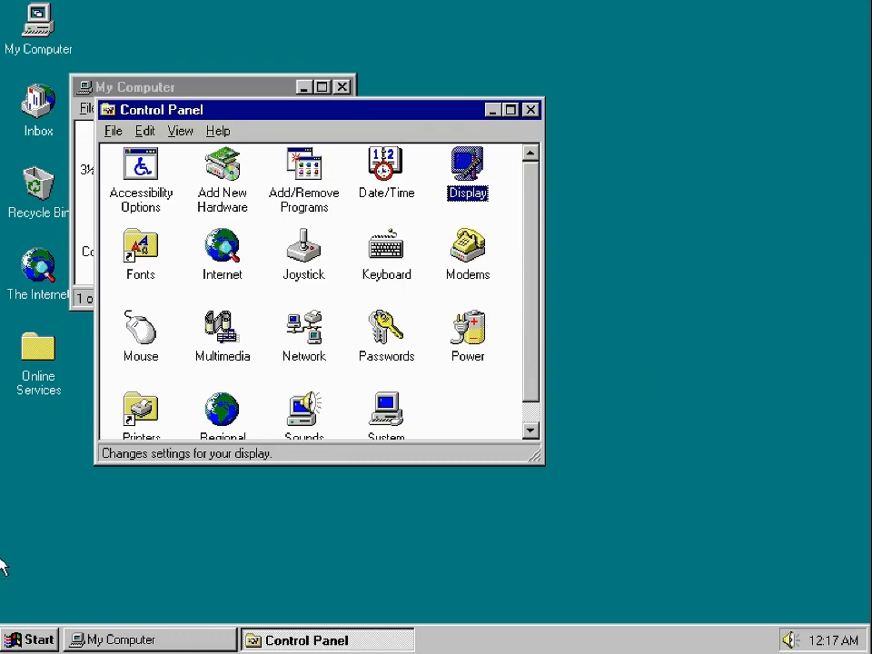